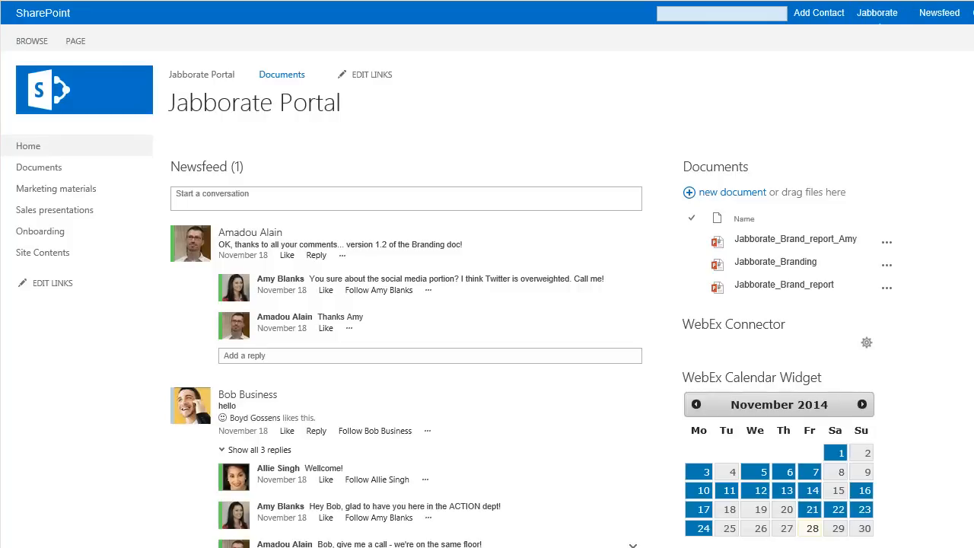
Open the Jabborate contact panel from the SharePoint top bar
click(877, 13)
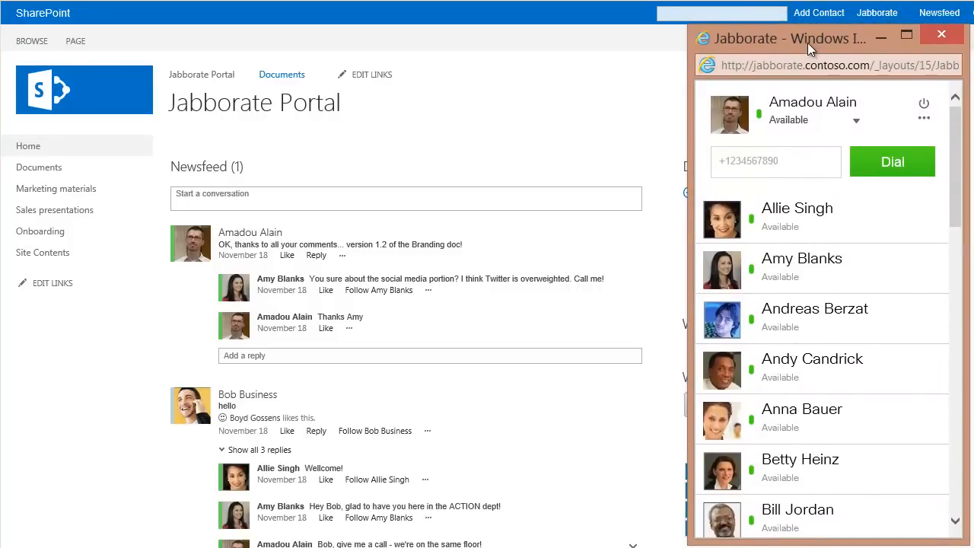
Review the presence status list, keeping Available, and show the extra account options
click(815, 120)
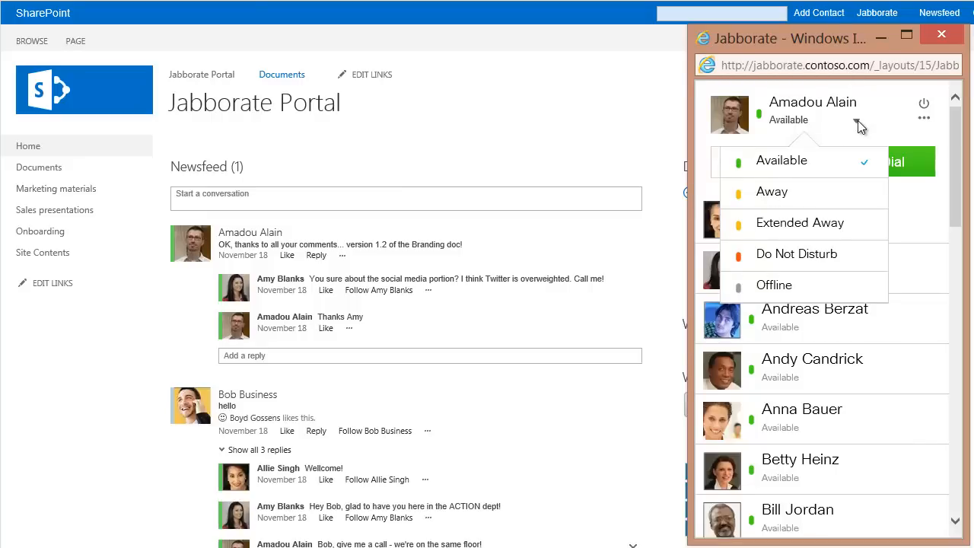
mouse_move(883, 126)
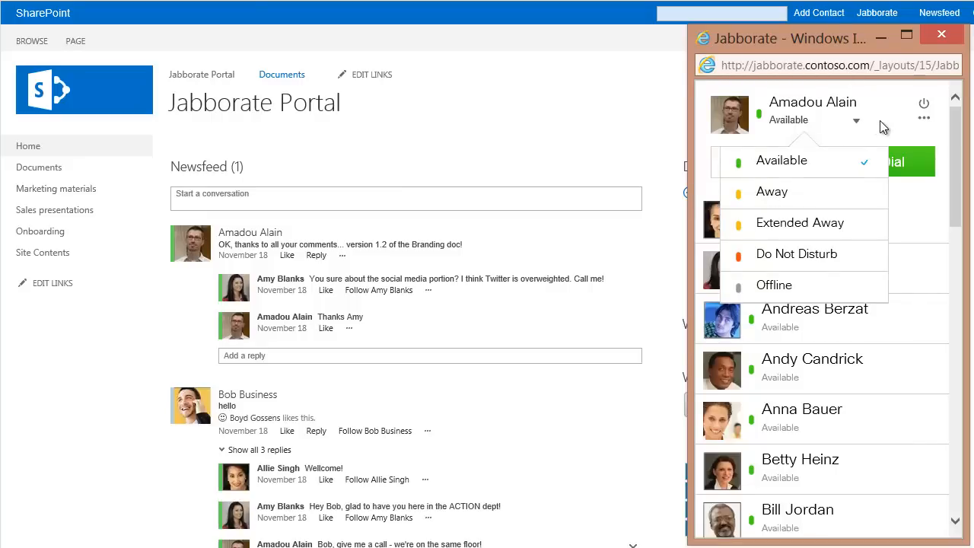
click(924, 116)
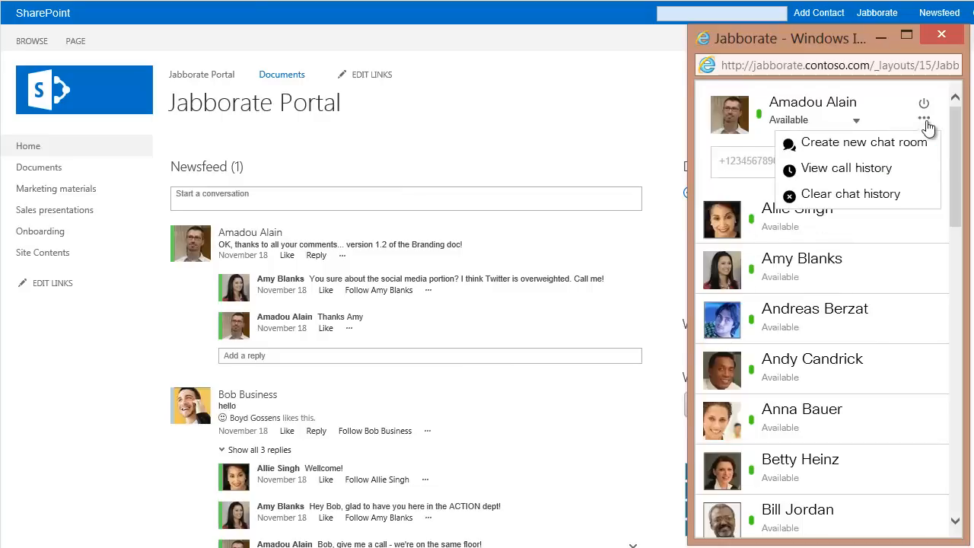
mouse_move(860, 142)
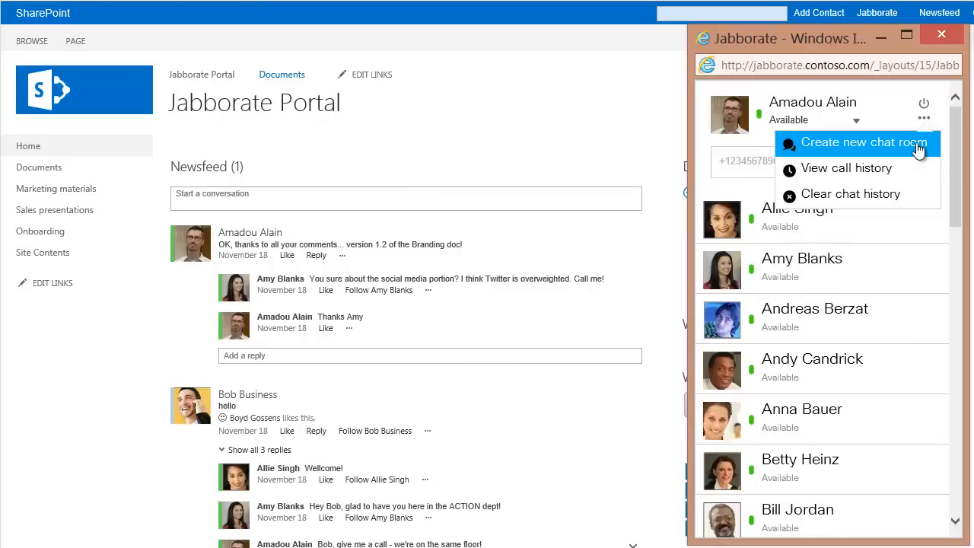
mouse_move(924, 121)
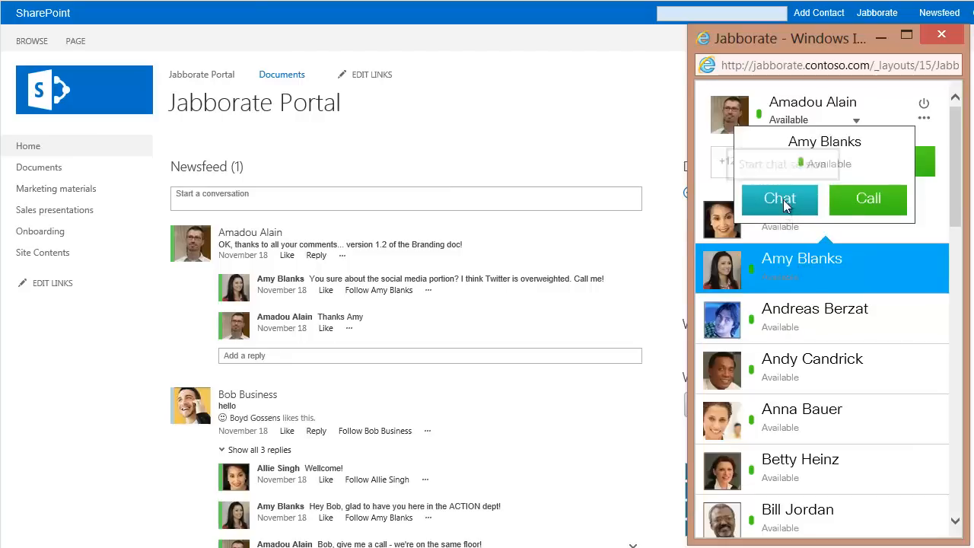
click(780, 199)
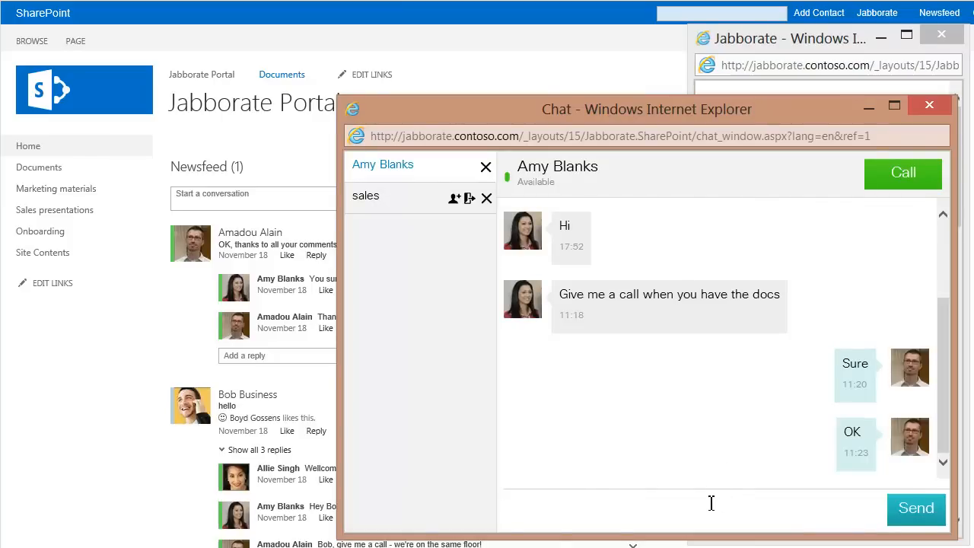
click(708, 502)
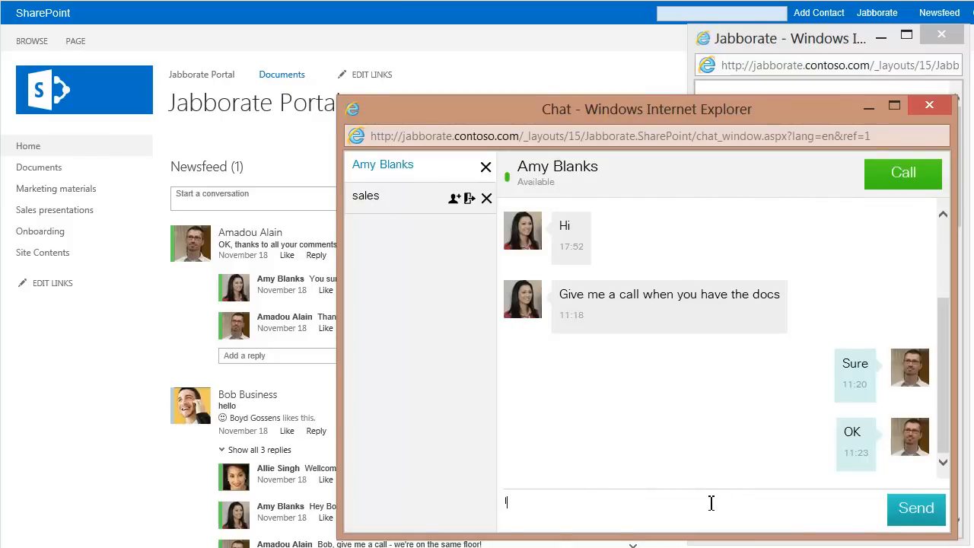
text(Calli)
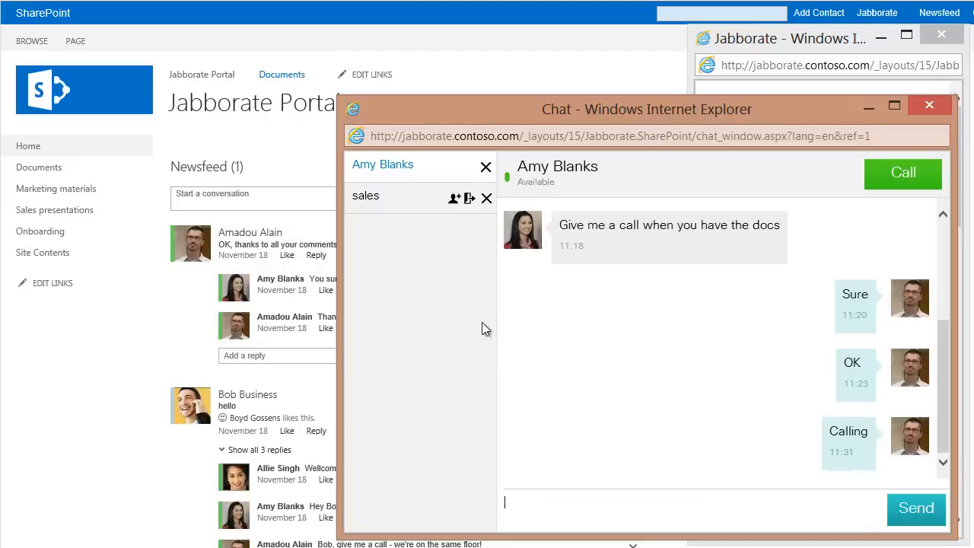
Switch to the sales chat room and cancel adding abauer as an occupant
click(365, 196)
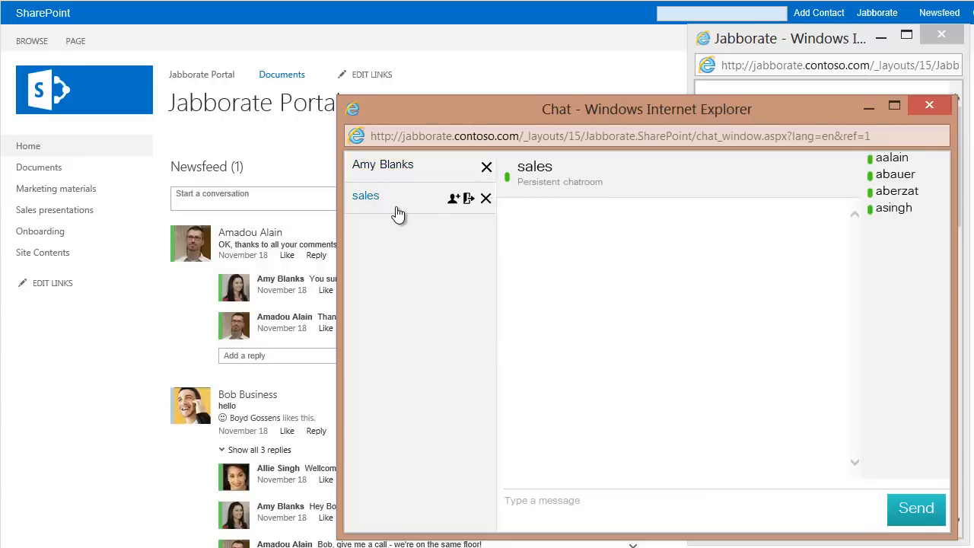
click(454, 198)
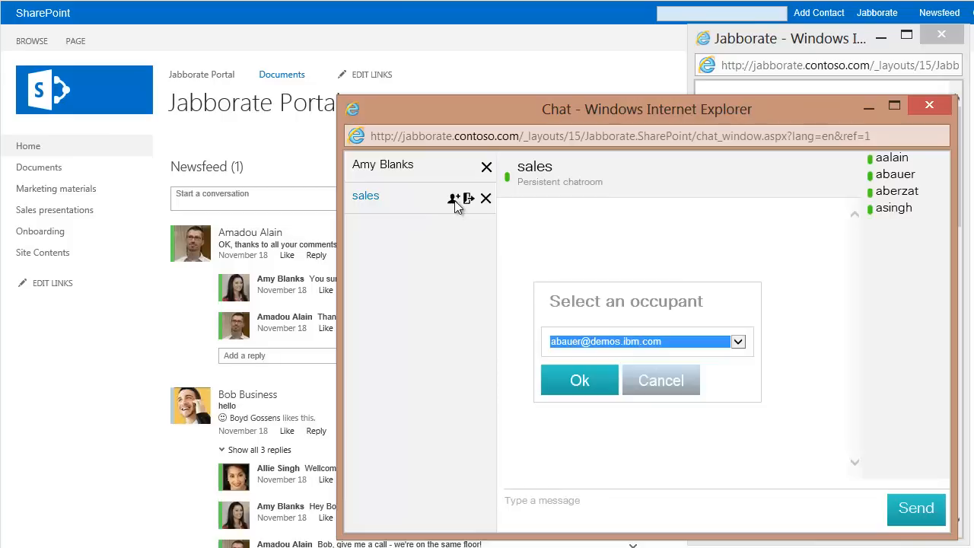
click(736, 341)
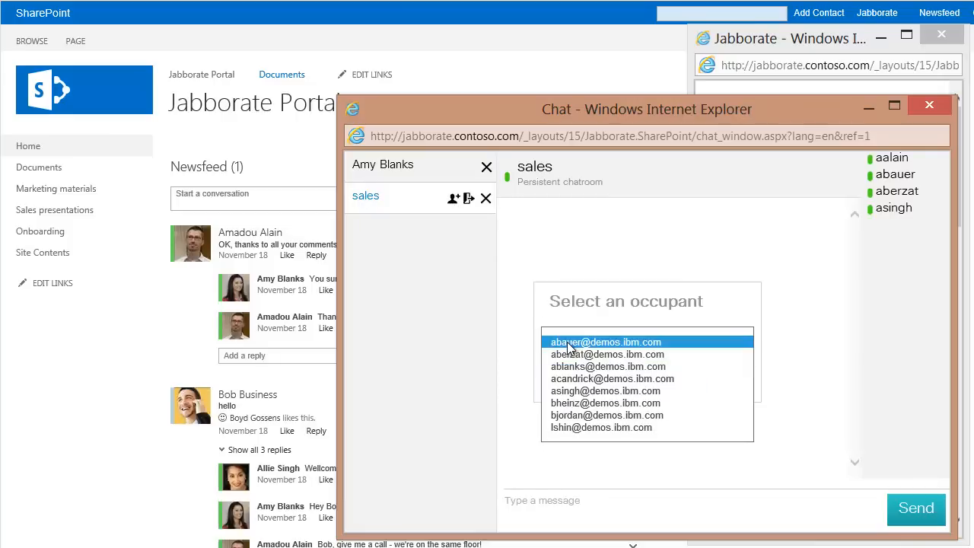
click(605, 342)
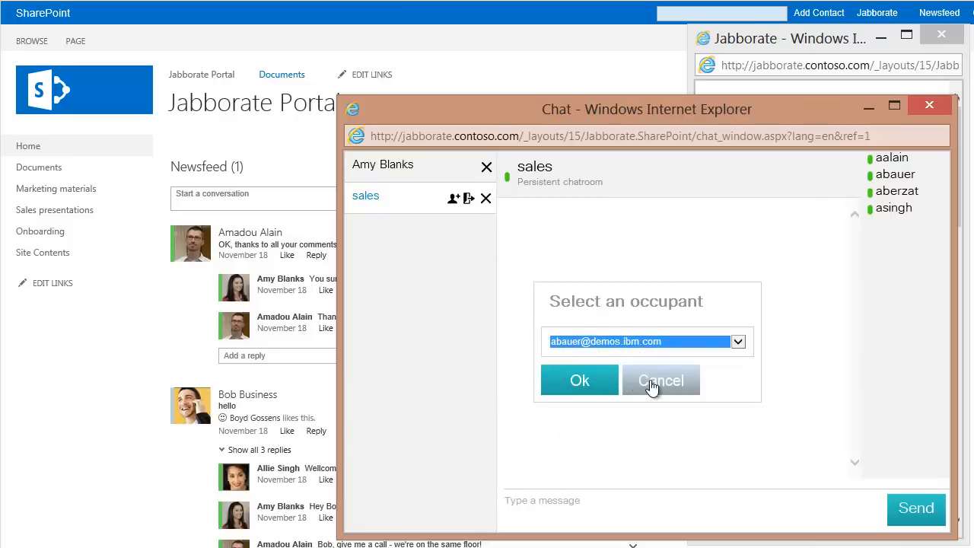
click(661, 380)
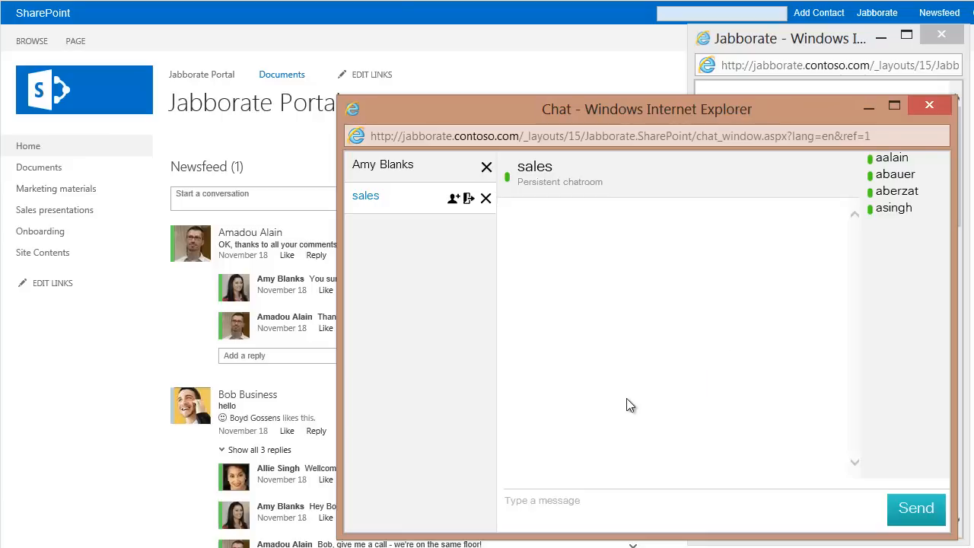
mouse_move(396, 170)
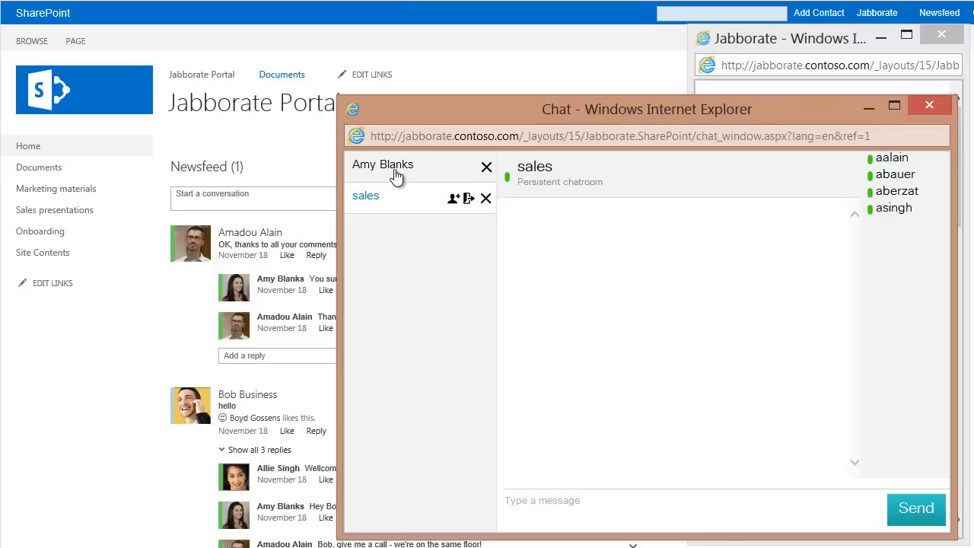
click(383, 164)
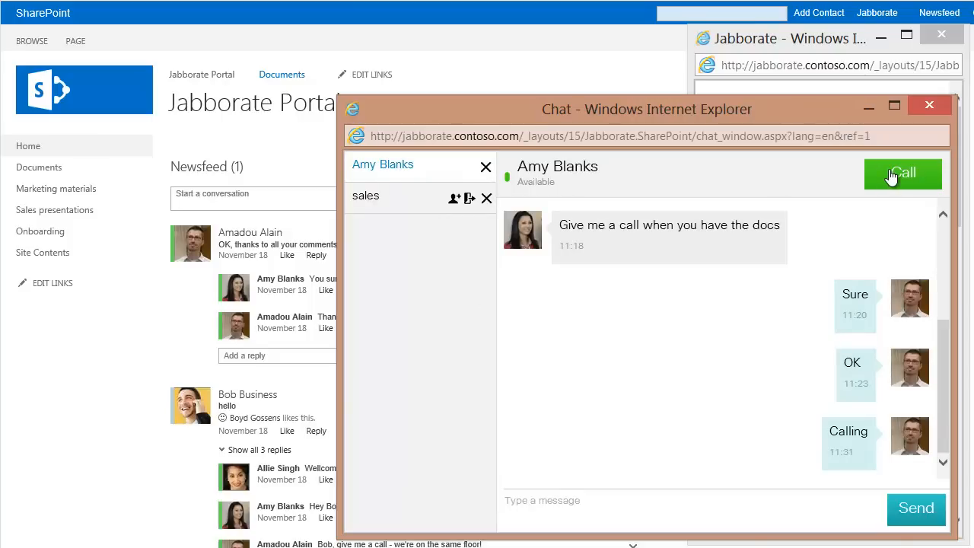
click(902, 174)
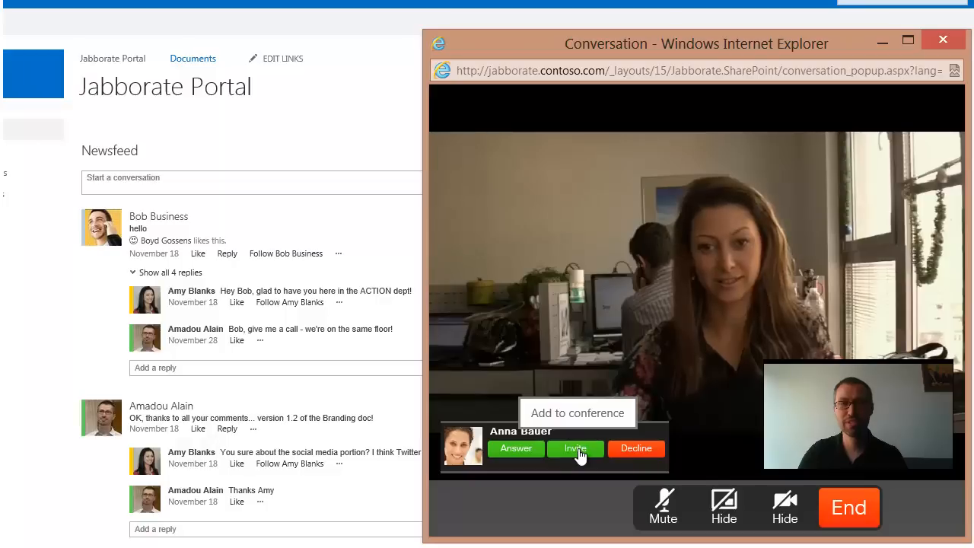
mouse_move(517, 448)
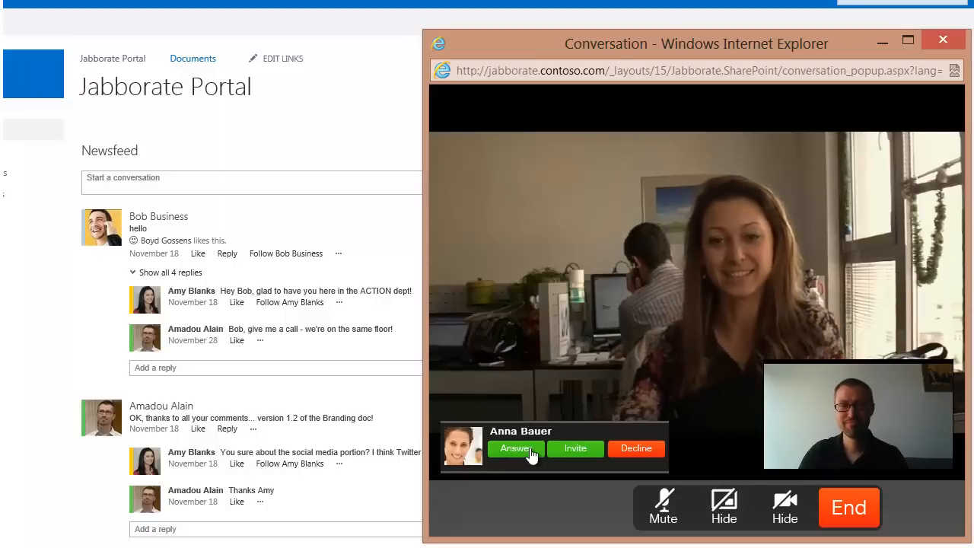
mouse_move(636, 448)
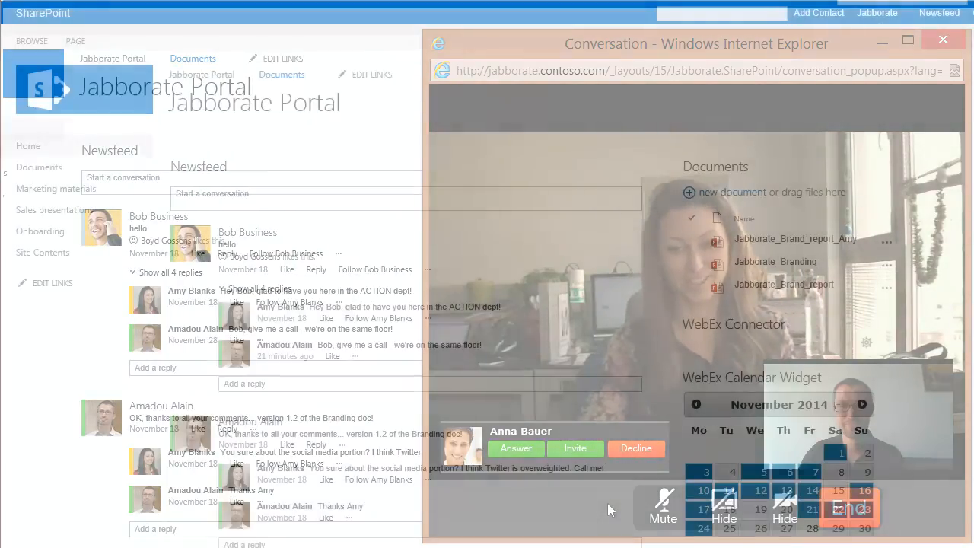
Close the conversation window to return to the Jabborate Portal home page
click(943, 39)
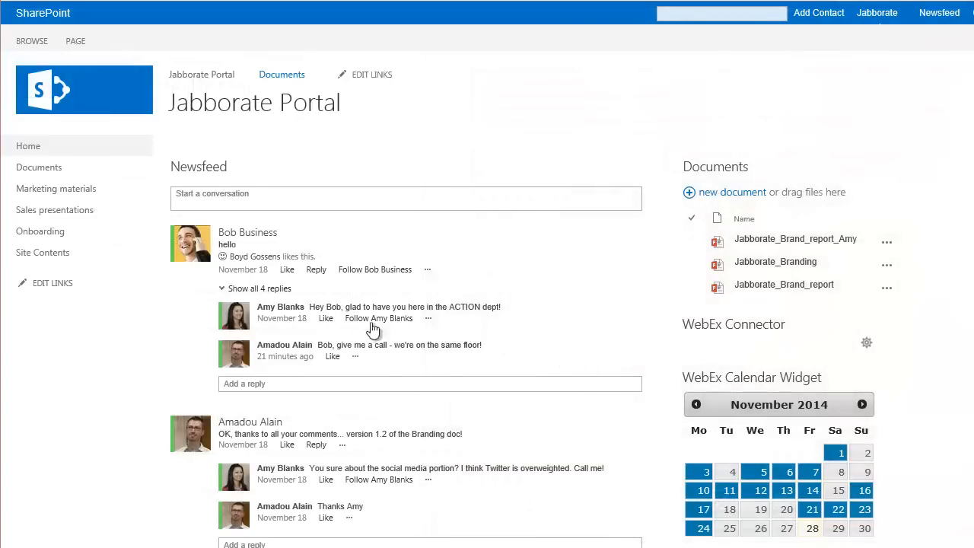
mouse_move(280, 306)
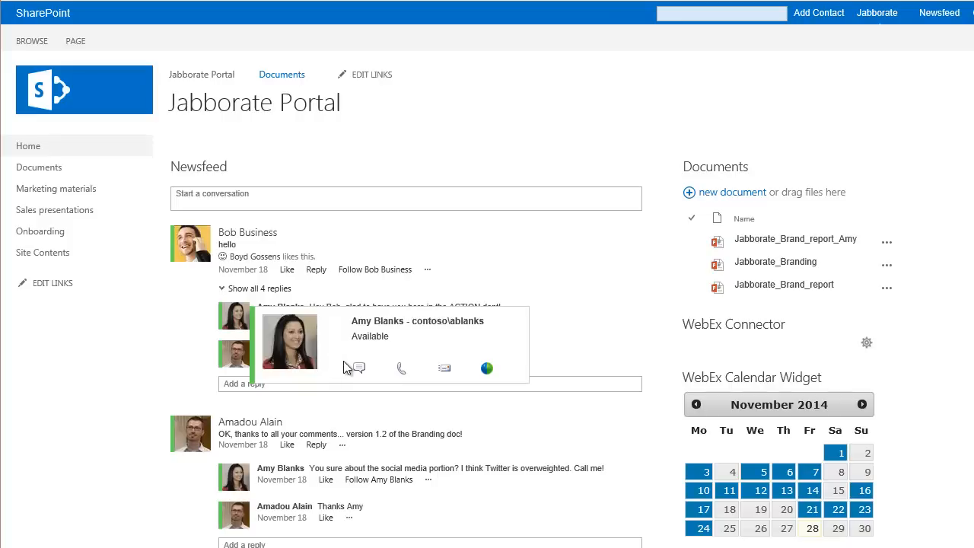
mouse_move(358, 371)
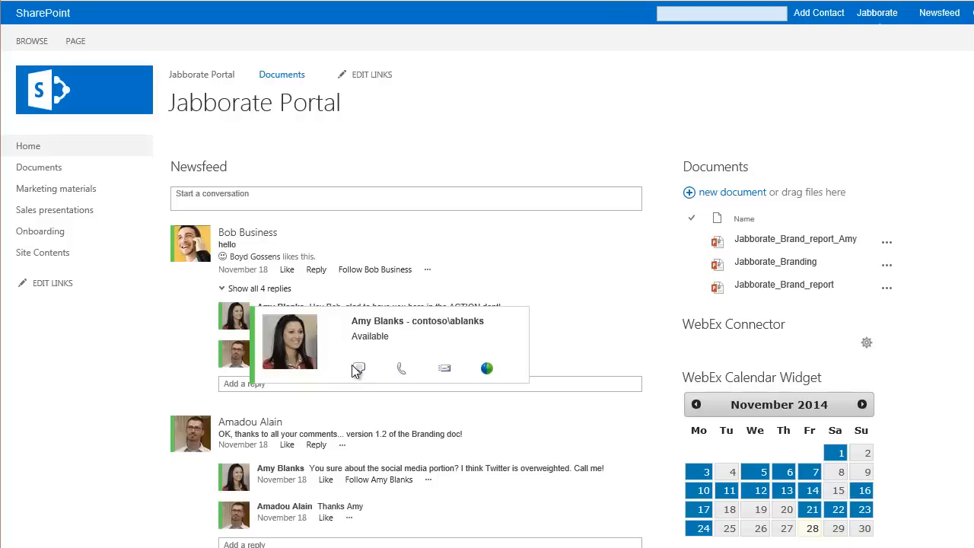
mouse_move(374, 371)
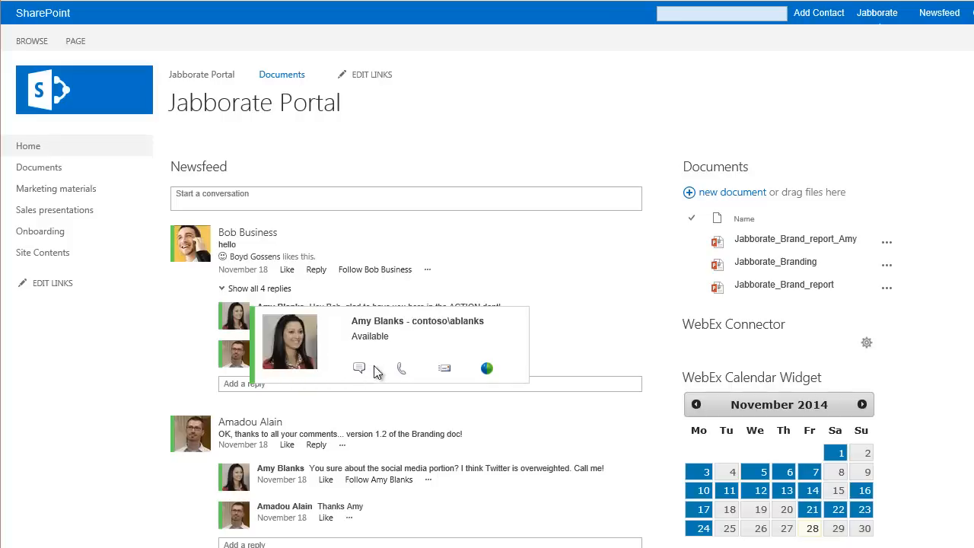
mouse_move(400, 373)
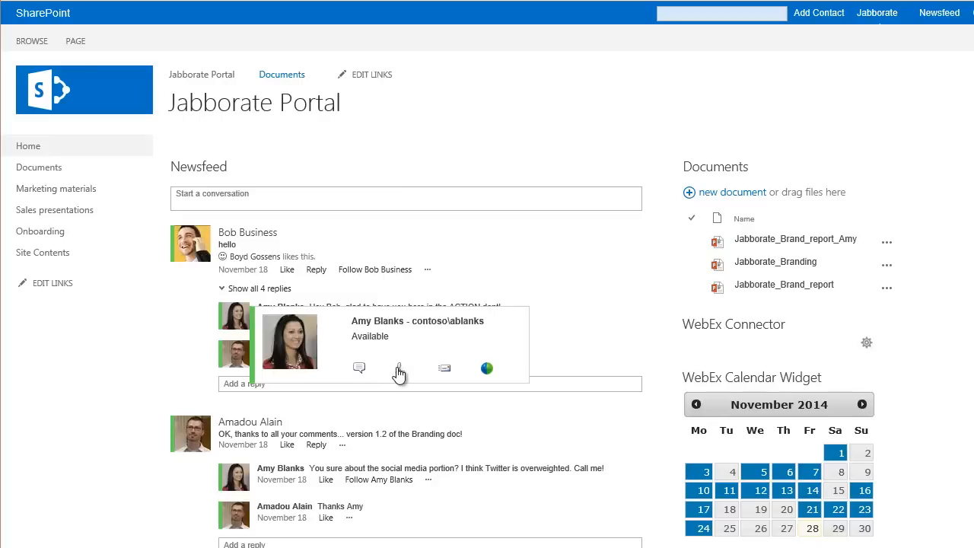
click(359, 368)
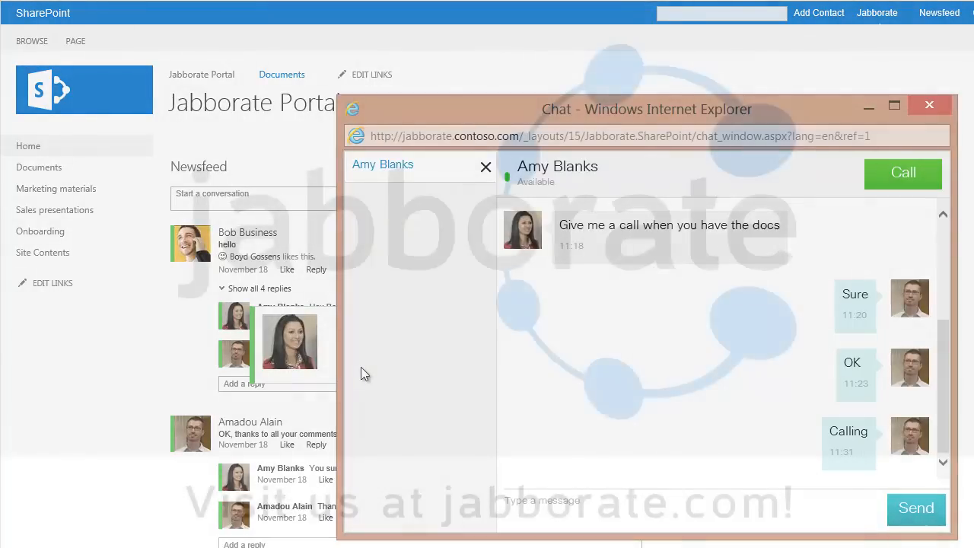